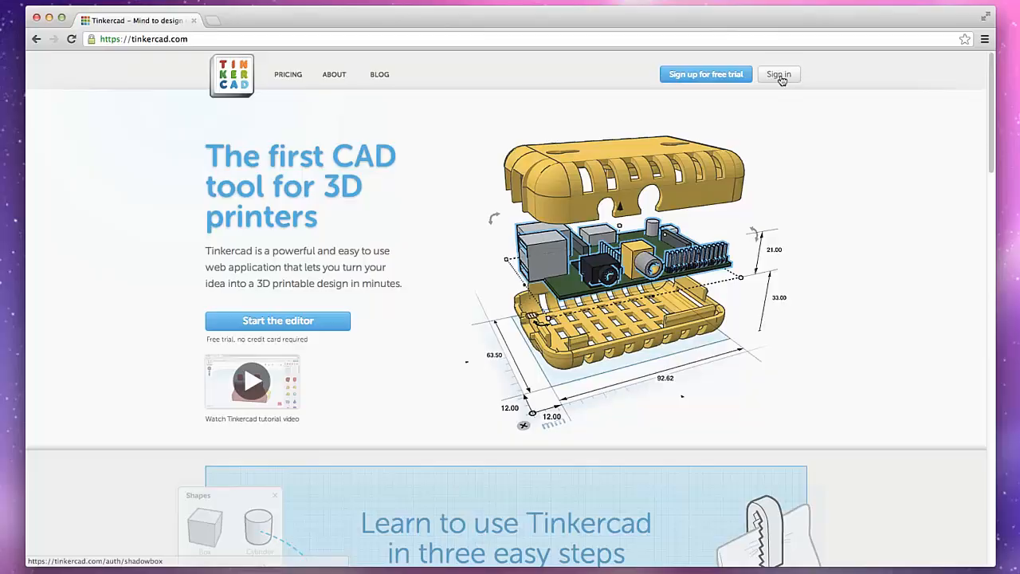
- Sign in, scroll through the Learn lessons, then browse the Discover gallery of popular designs
click(778, 75)
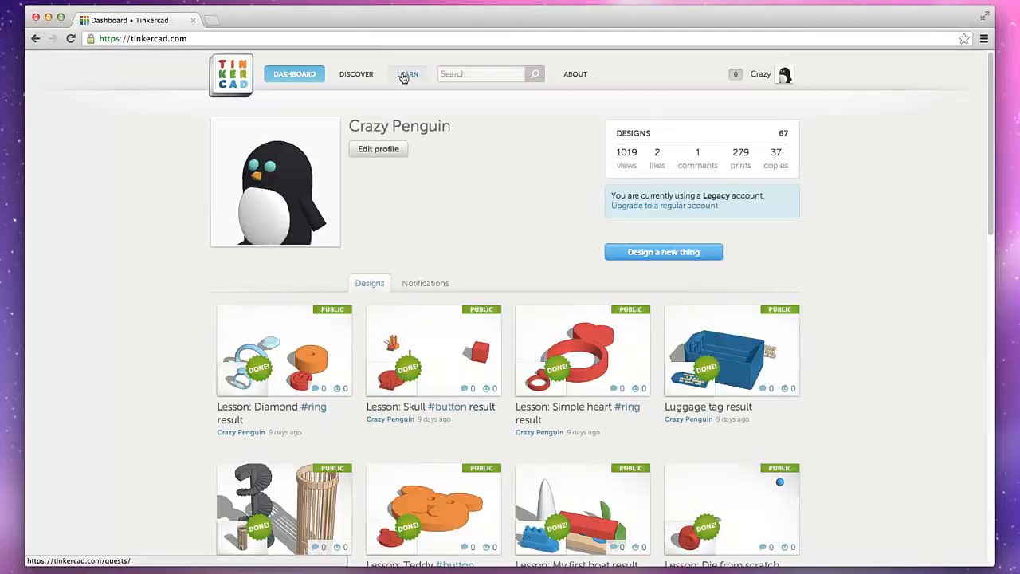
click(408, 73)
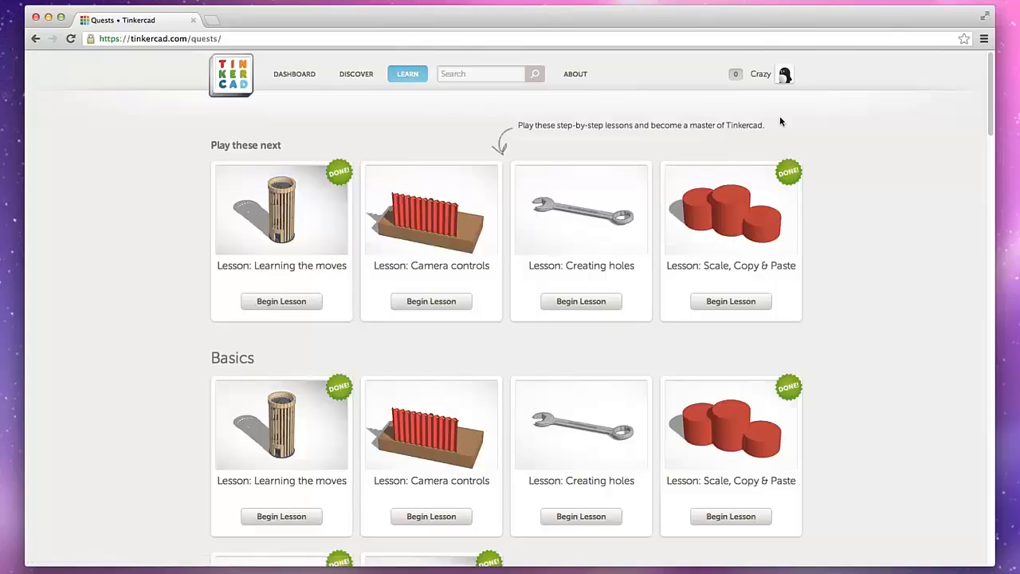
scroll(down, 3)
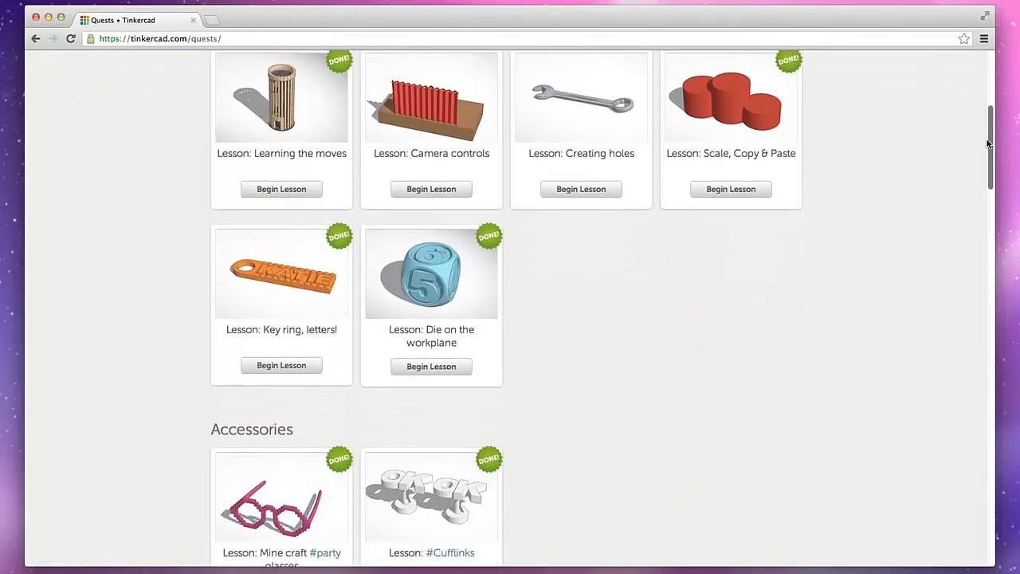
scroll(up, 3)
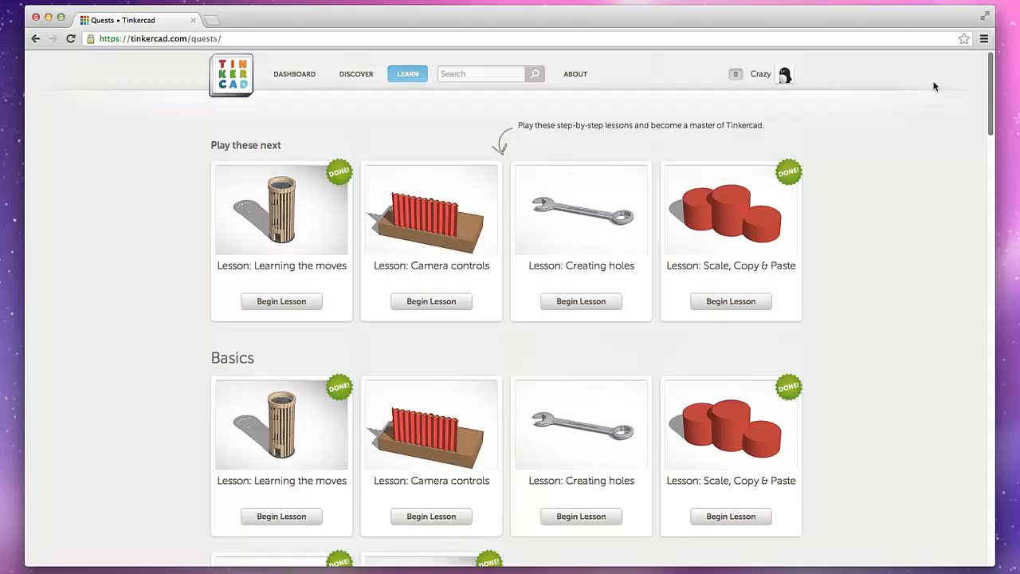
click(355, 74)
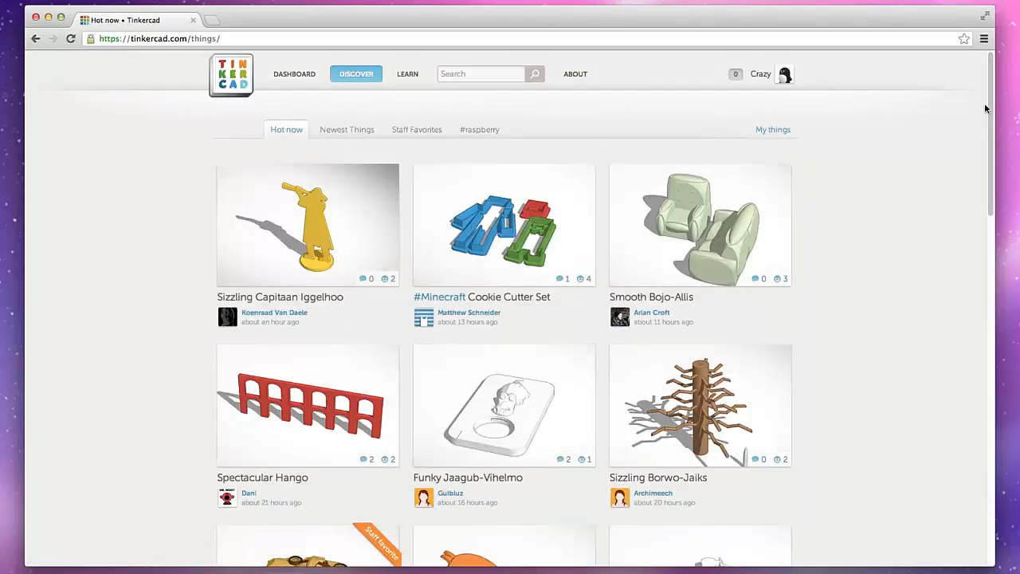
scroll(down, 3)
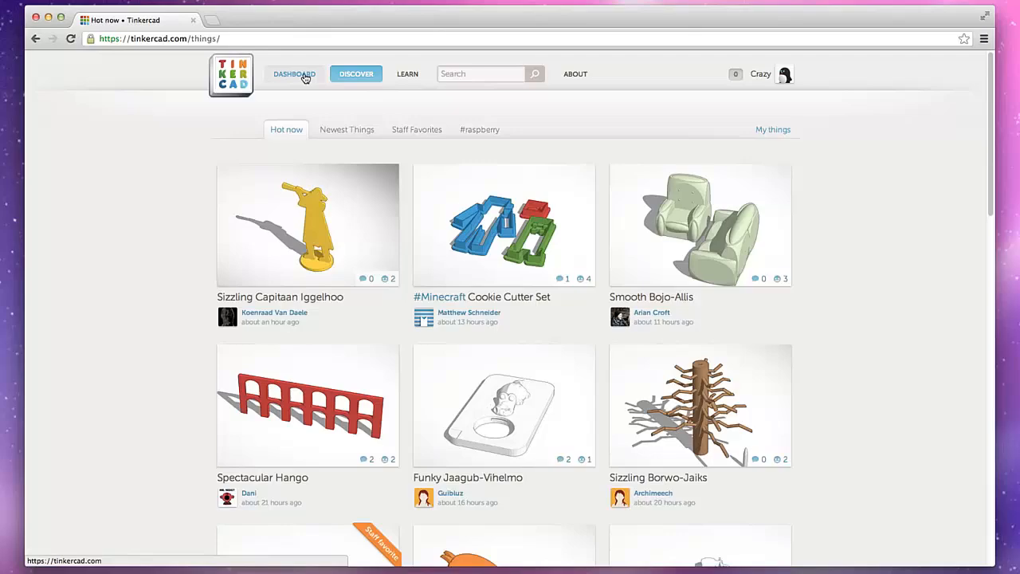
- From the dashboard start a new design (Shiny Krunk-Leelo) with a red box on the workplane
click(293, 74)
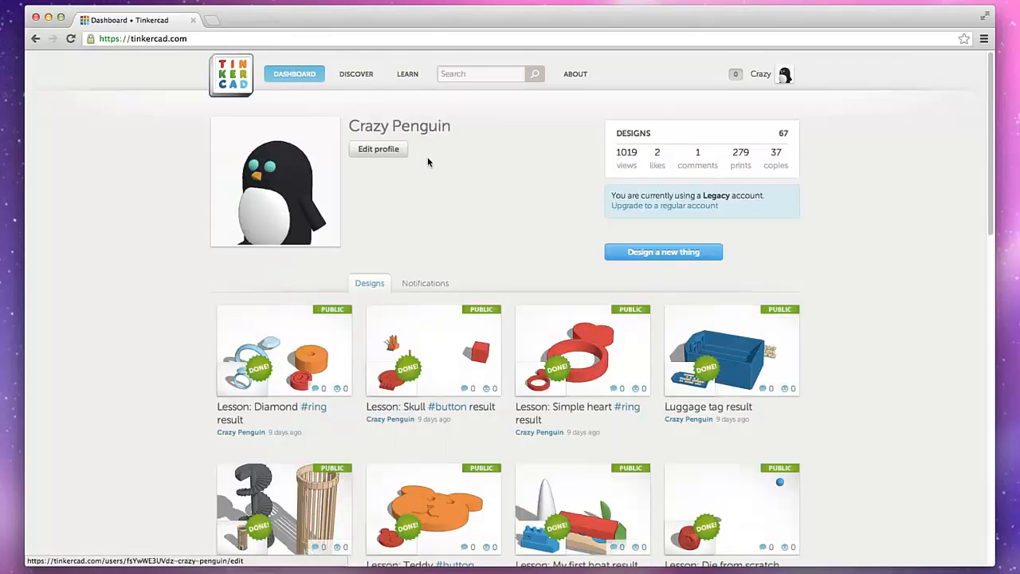
click(663, 252)
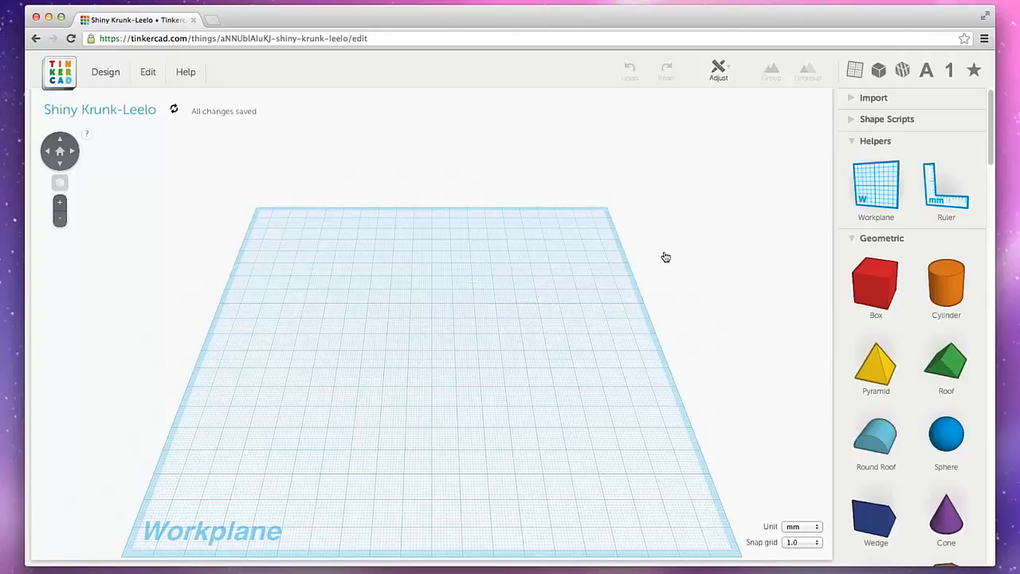
mouse_move(108, 156)
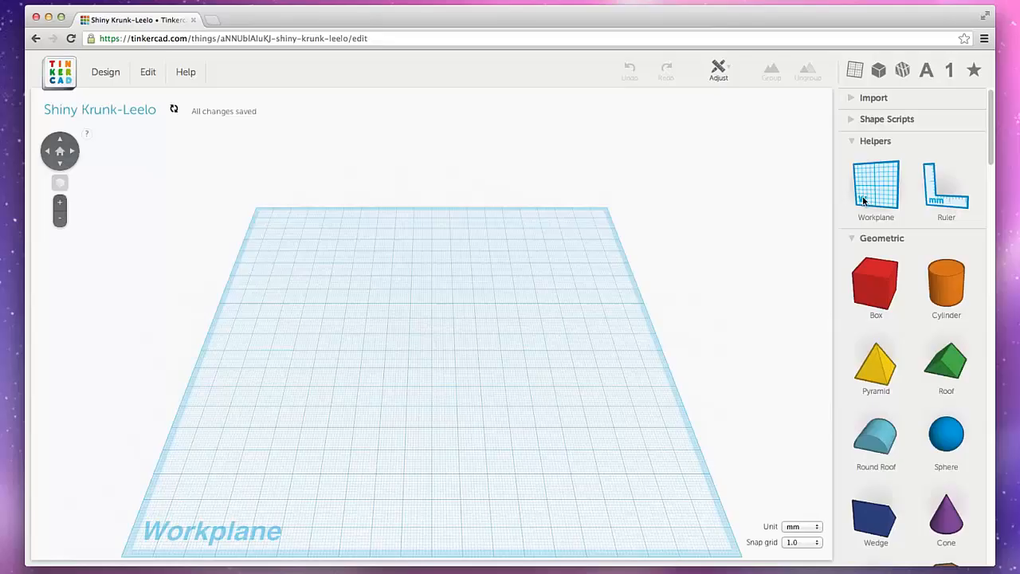
scroll(down, 3)
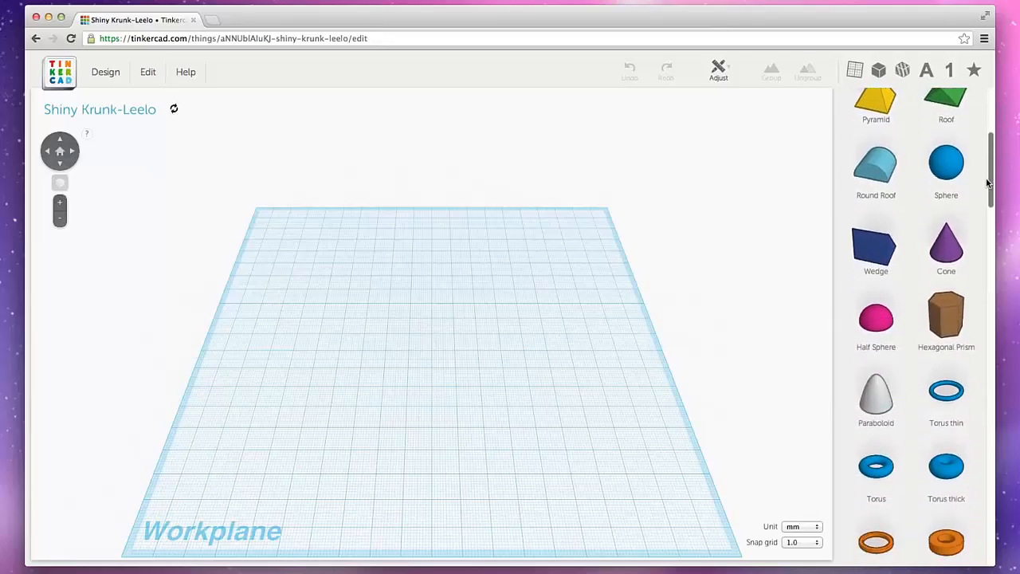
scroll(up, 3)
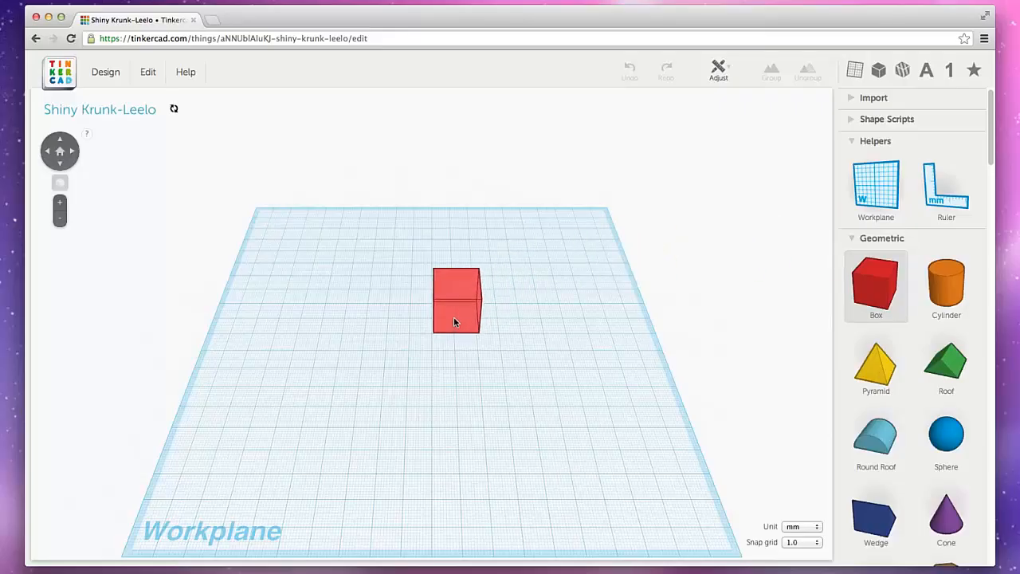
- Select the red box, zoom in, and stretch its footprint and height larger
click(455, 300)
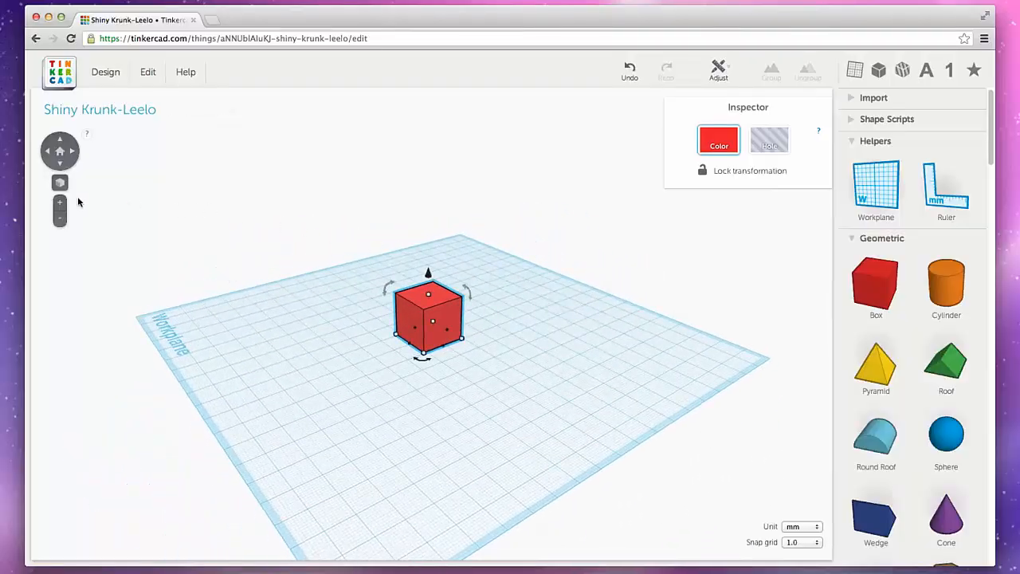
click(61, 202)
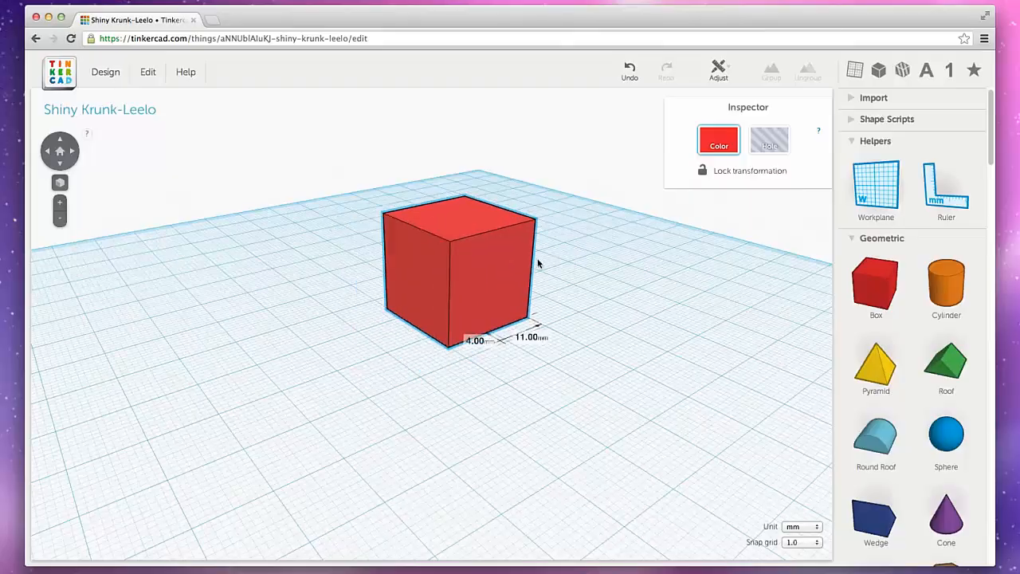
drag(459, 271, 430, 327)
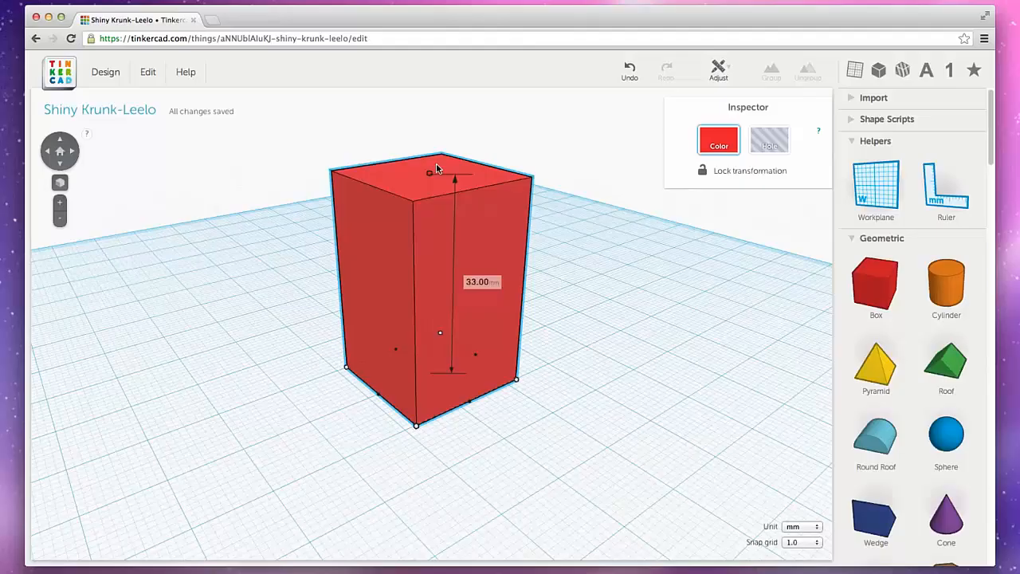
drag(455, 174, 454, 259)
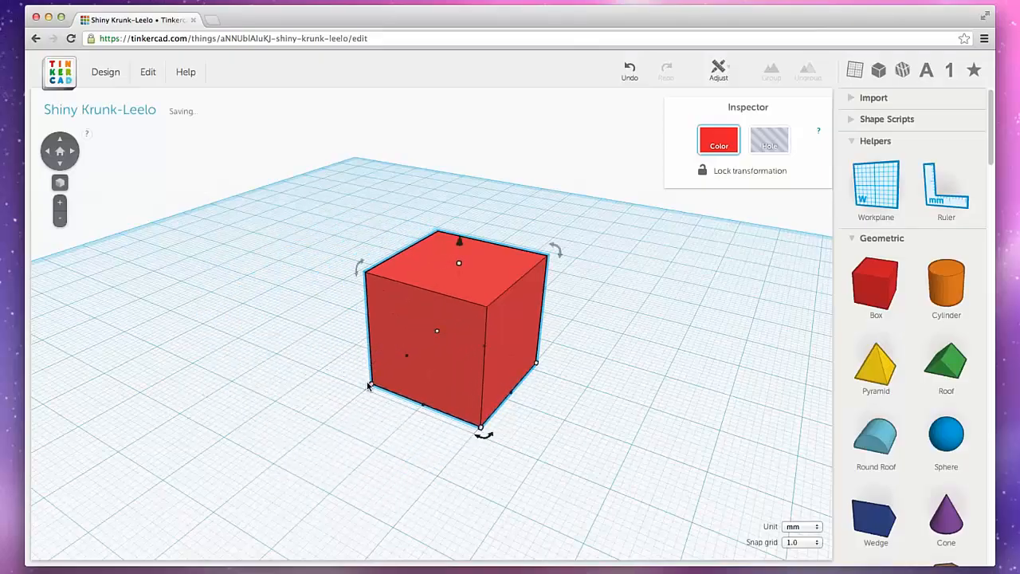
- Place an orange cylinder overlapping the front of the red box for a rounded end
click(947, 287)
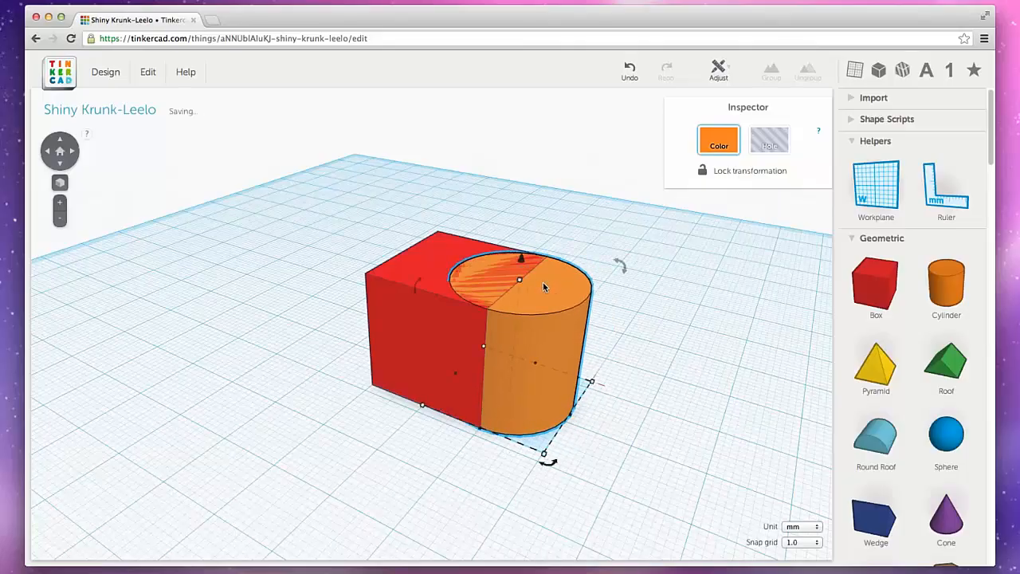
click(354, 232)
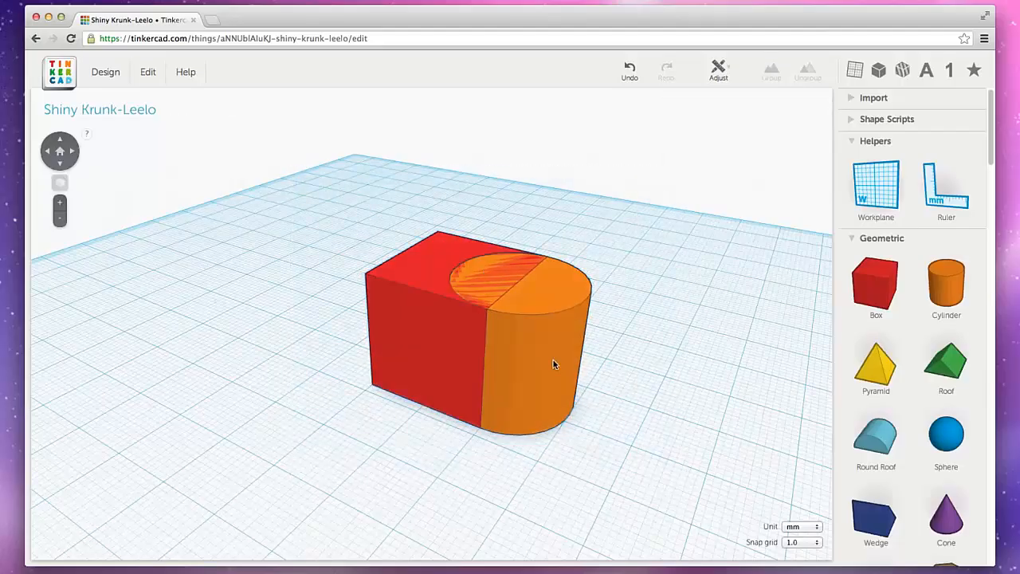
- Add tall thin red blocks in a row along the back of the shape as teeth
click(554, 363)
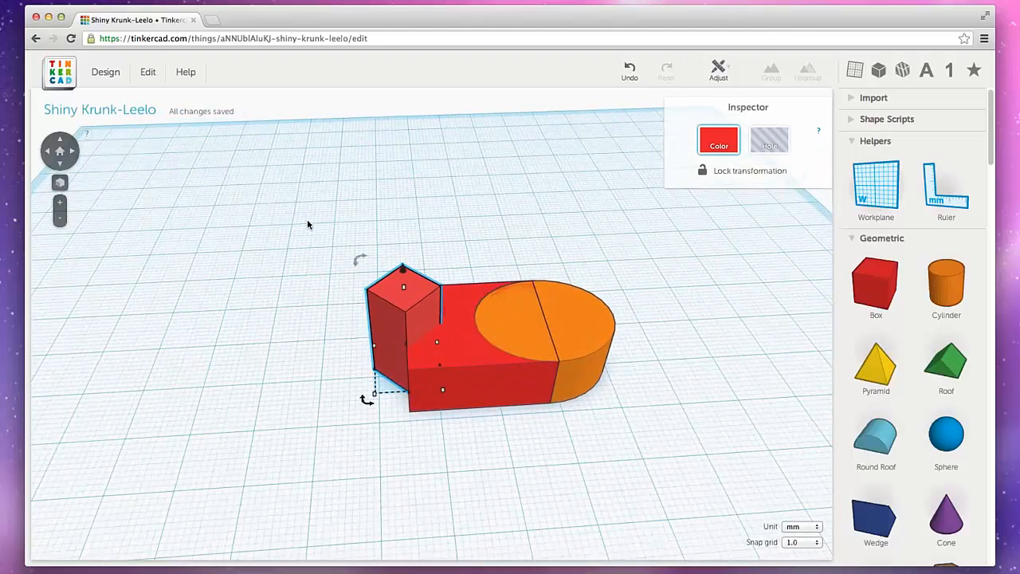
click(146, 72)
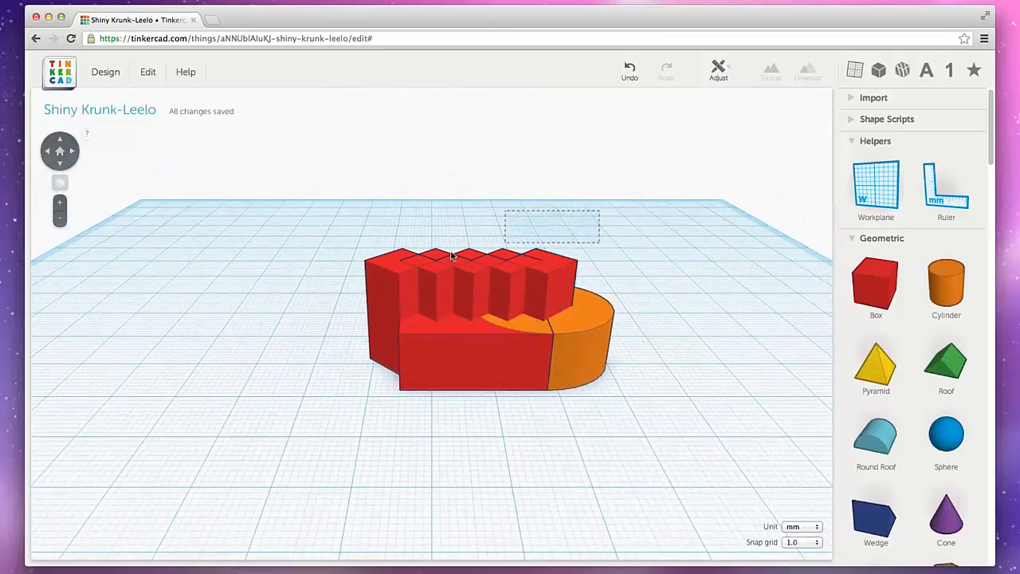
- Set the tooth blocks to Hole and group all pieces into one red notched solid
click(471, 279)
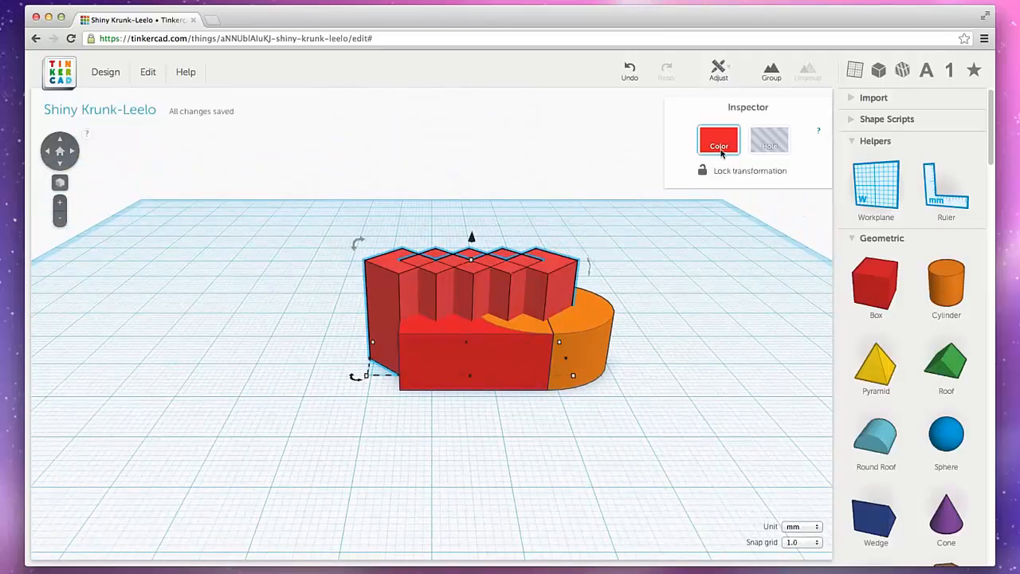
click(768, 140)
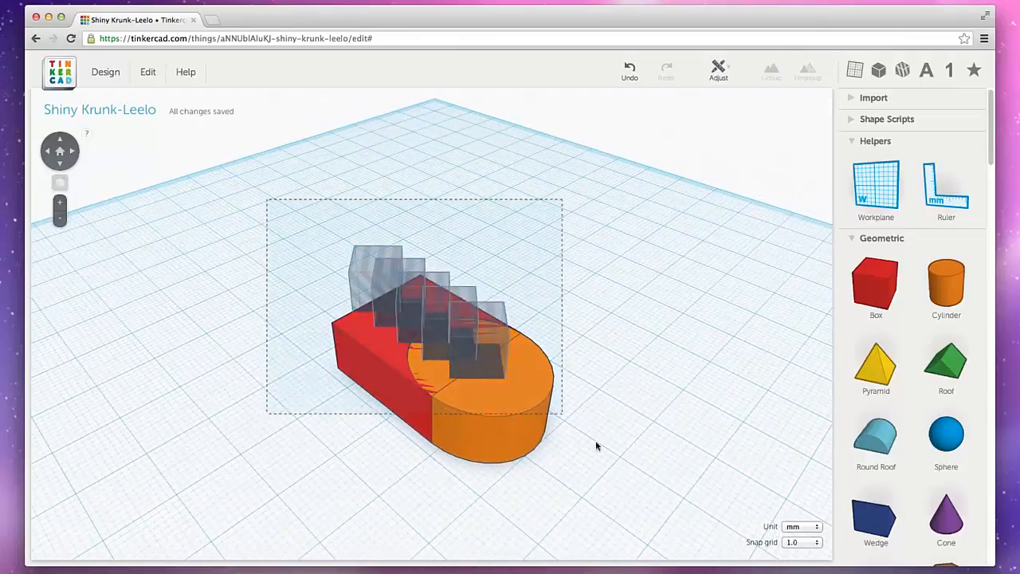
click(772, 70)
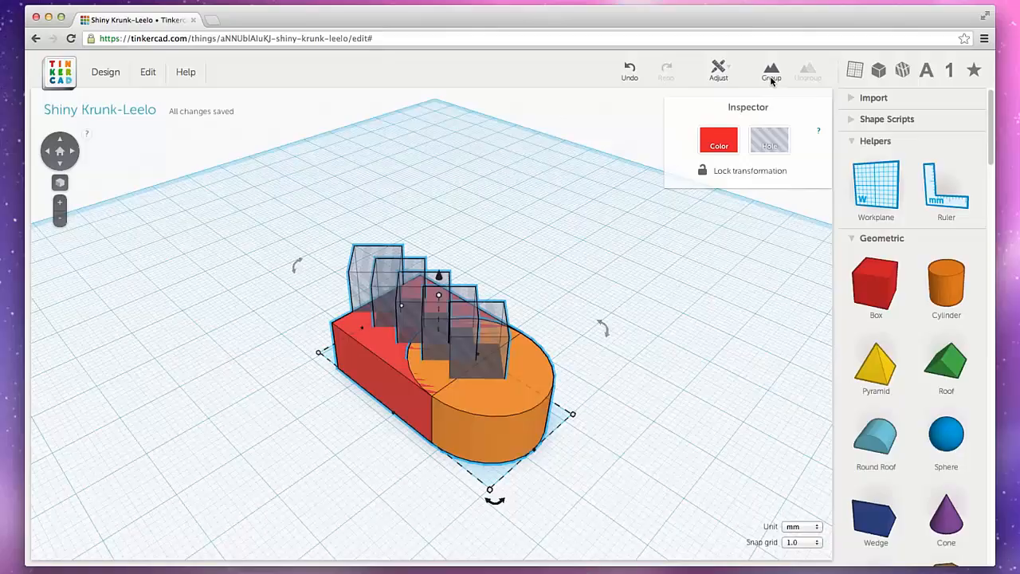
click(772, 70)
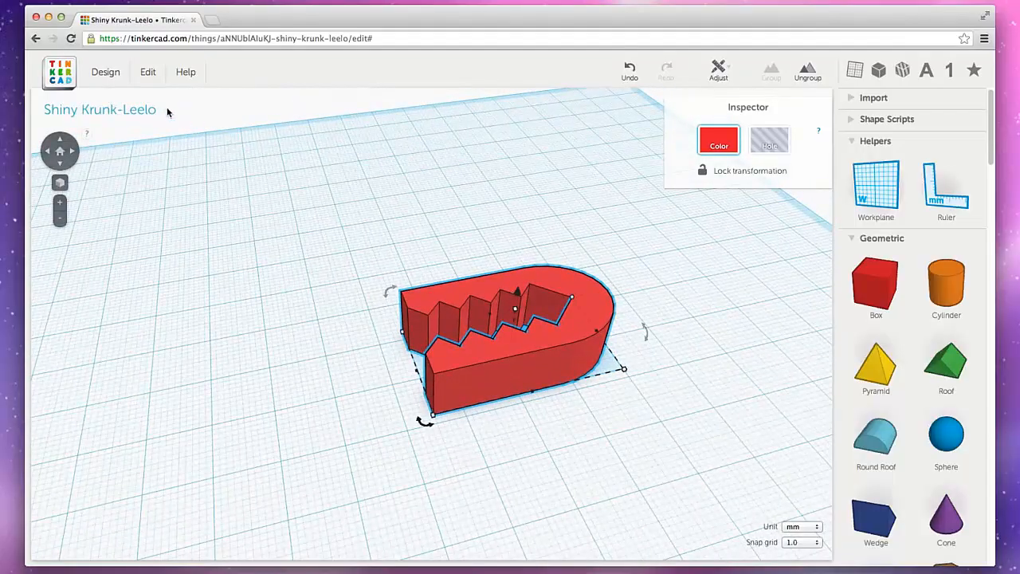
- Rename the design to 'Jaws', save the change, and bring up the Print 3D options
click(105, 72)
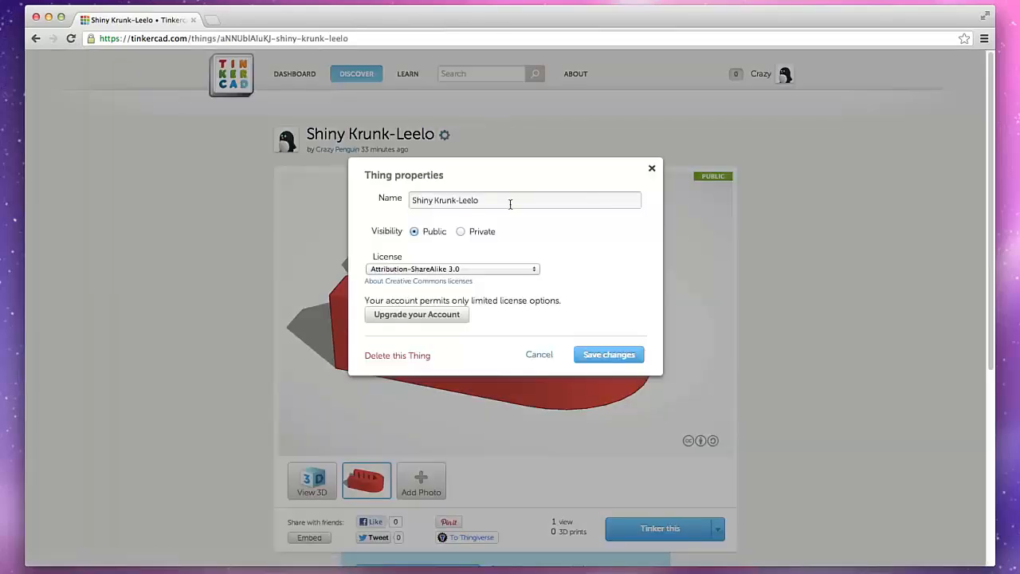
text(Jaws)
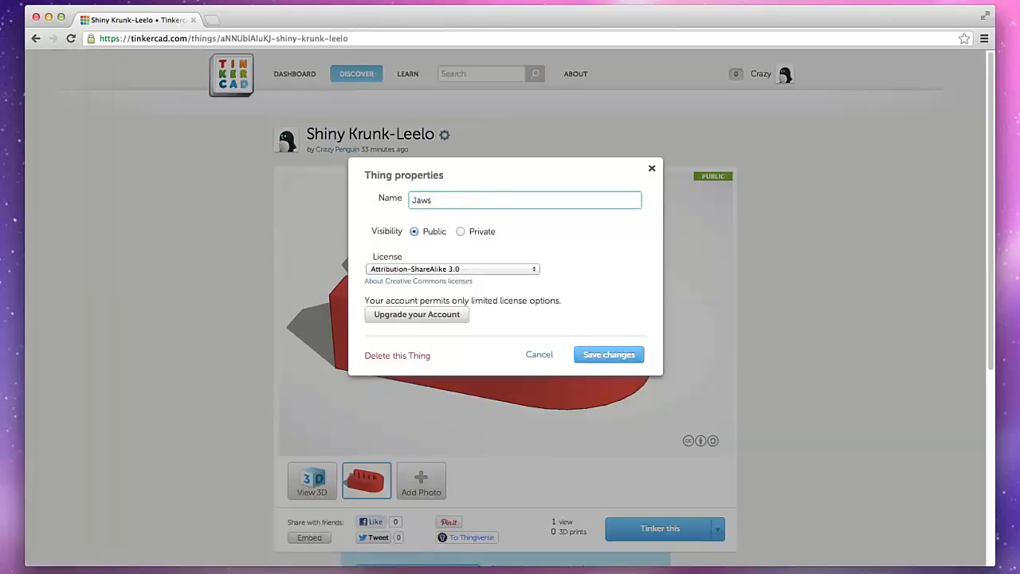
click(608, 354)
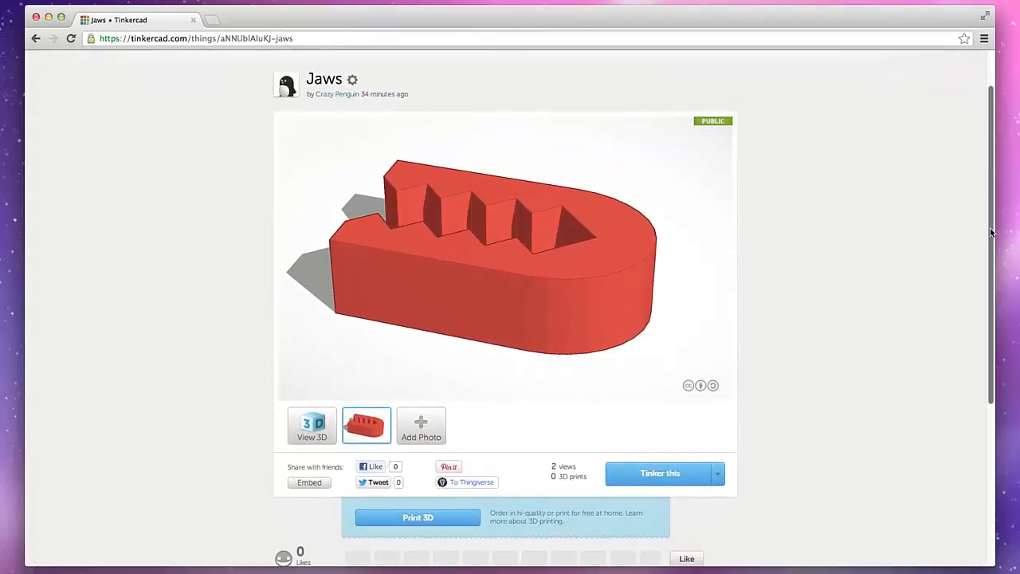
click(417, 516)
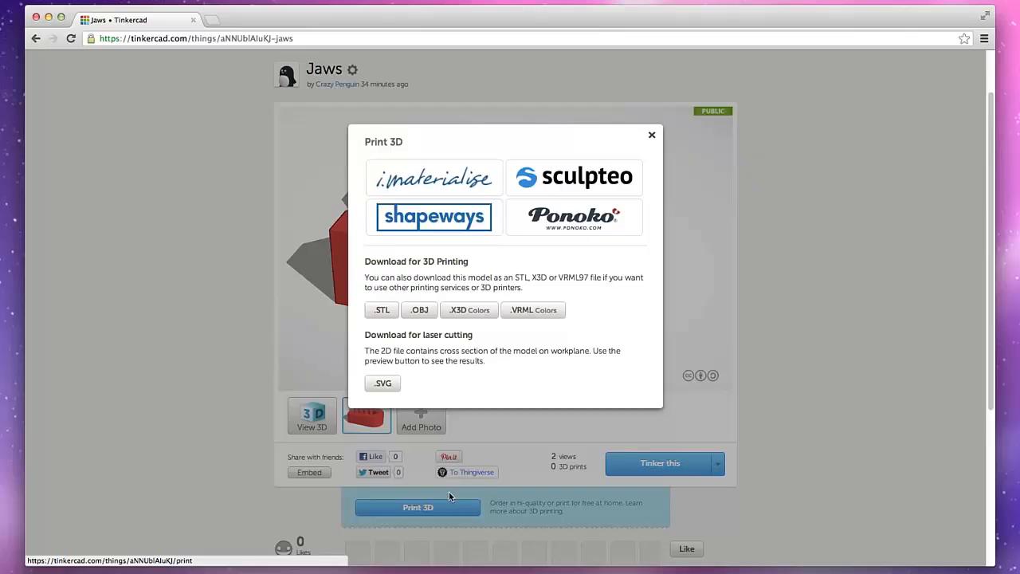